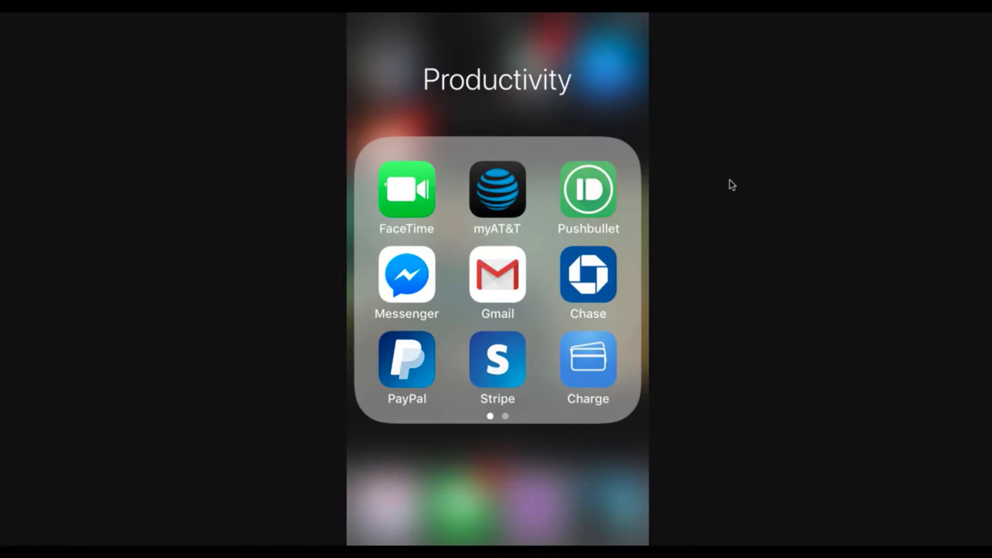
mouse_move(749, 223)
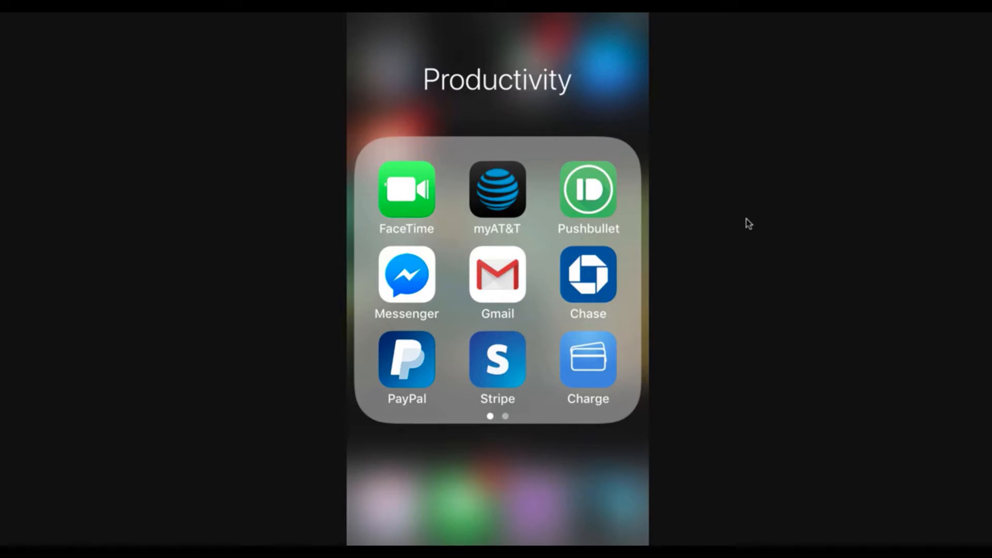
mouse_move(717, 183)
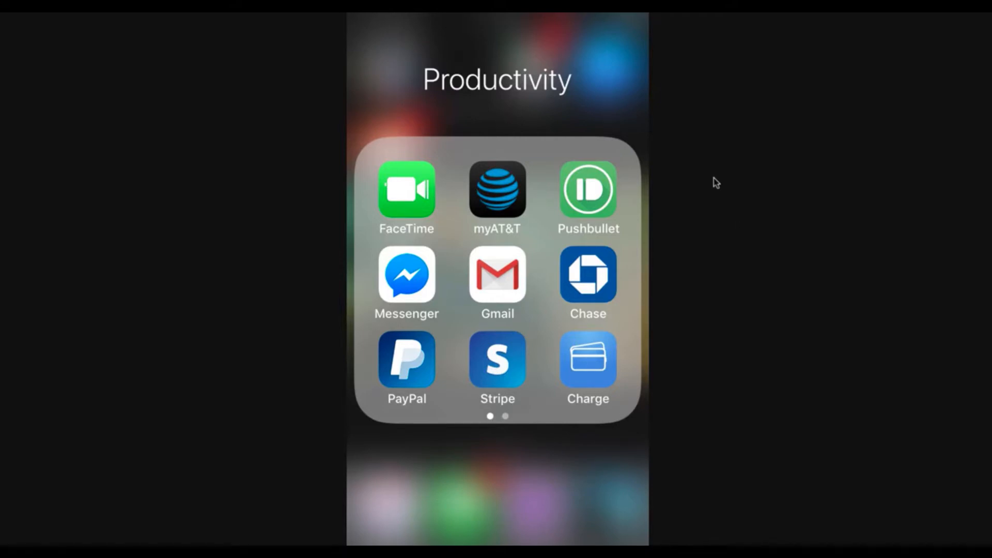
mouse_move(711, 175)
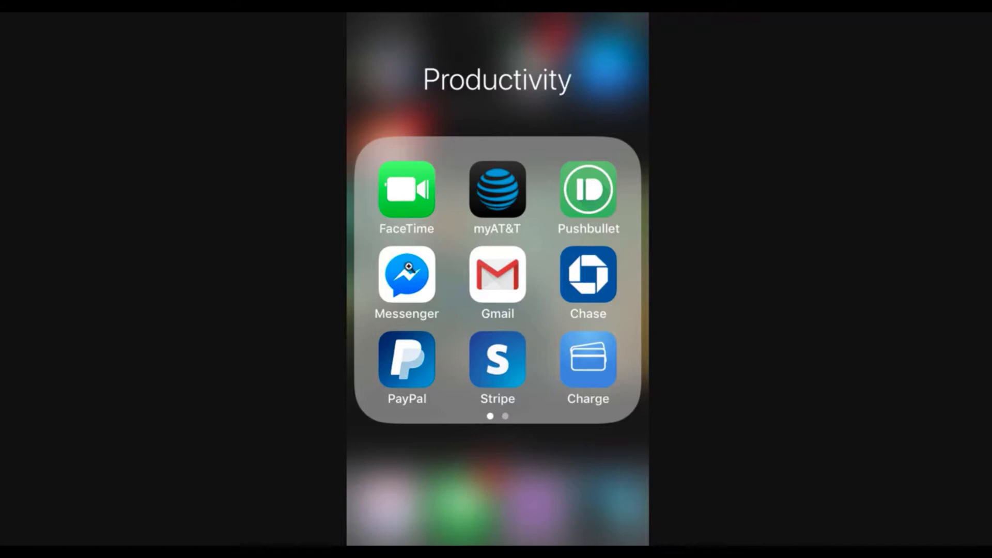
Step: Launch Messenger from the Productivity folder to see the 389 active contacts
click(406, 277)
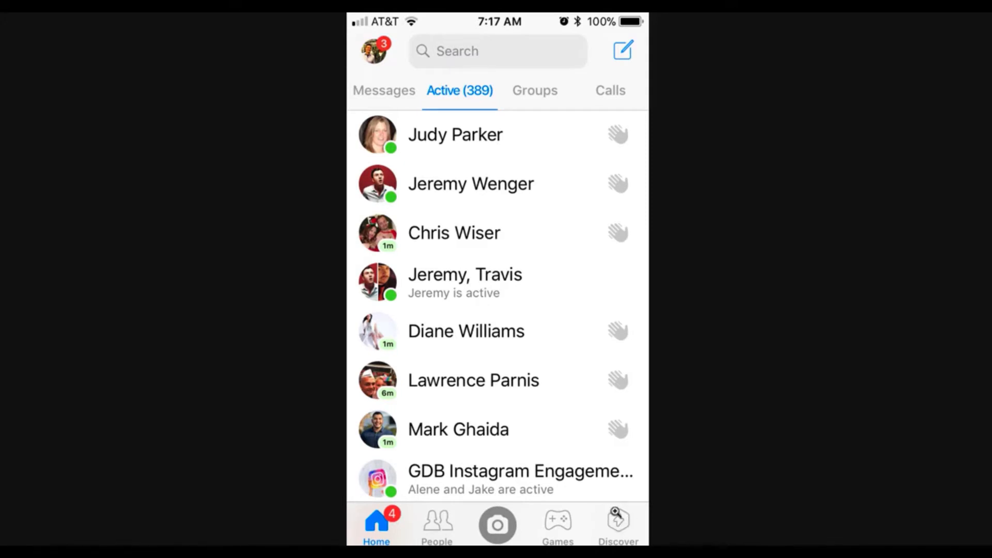
Step: Switch to the Discover tab showing recent bots and featured apps like Spotify and Tenor
click(617, 525)
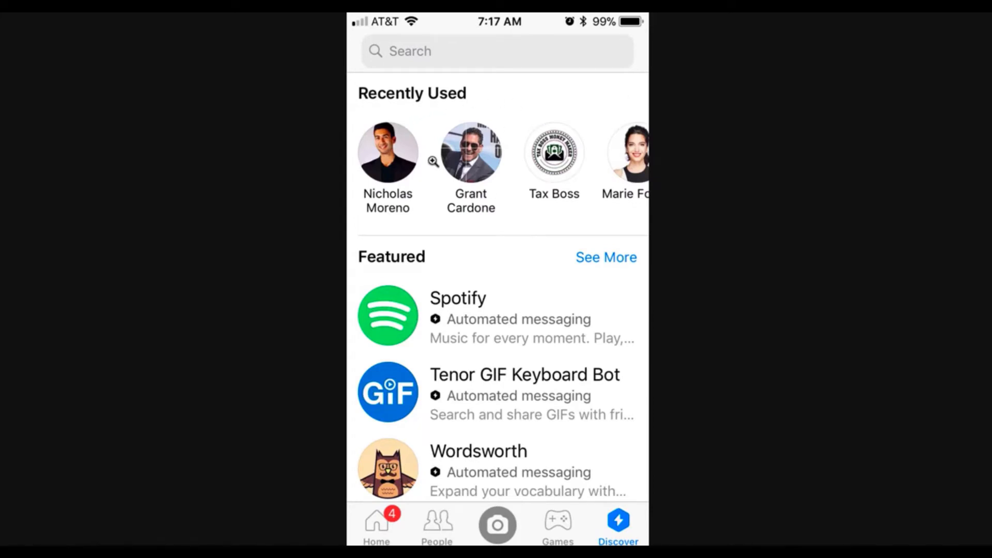
mouse_move(621, 383)
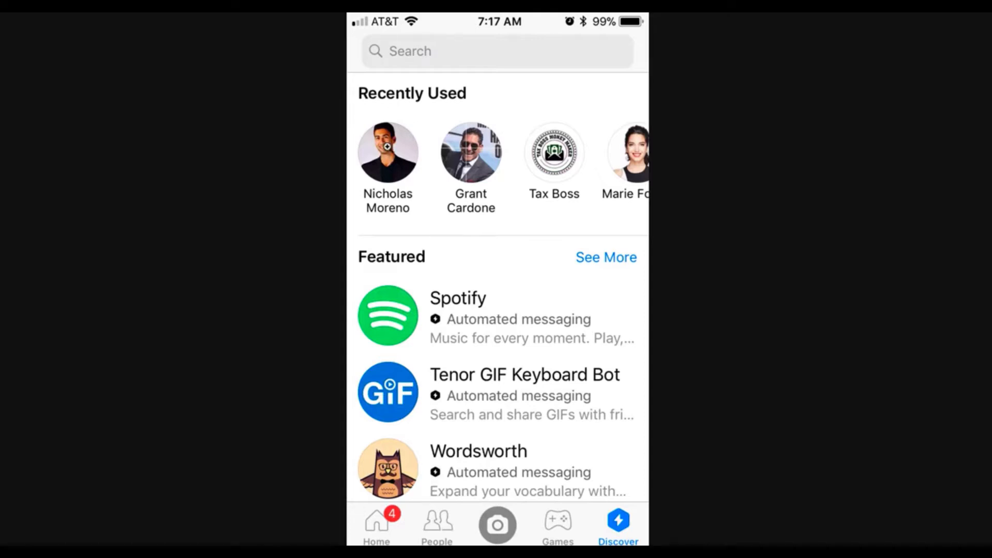
mouse_move(513, 283)
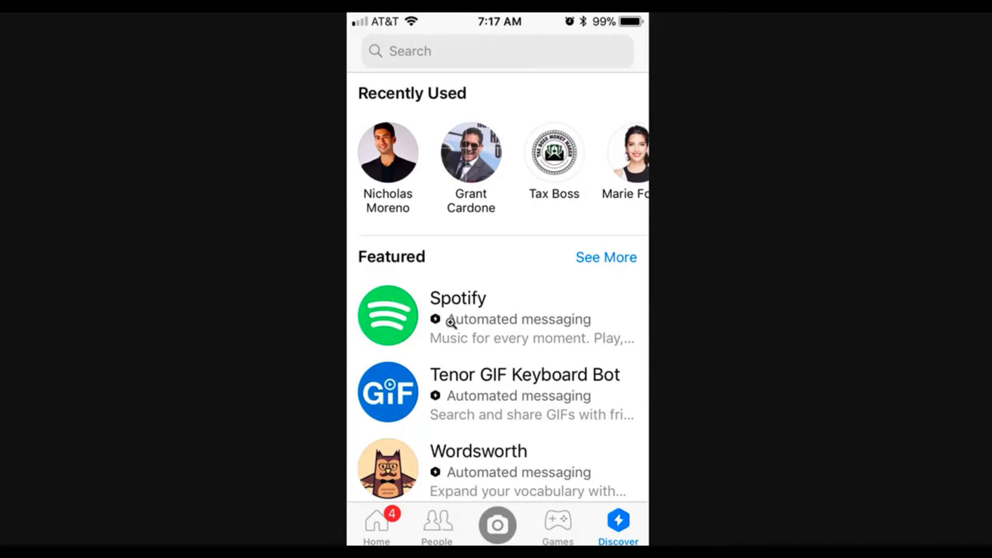
mouse_move(590, 400)
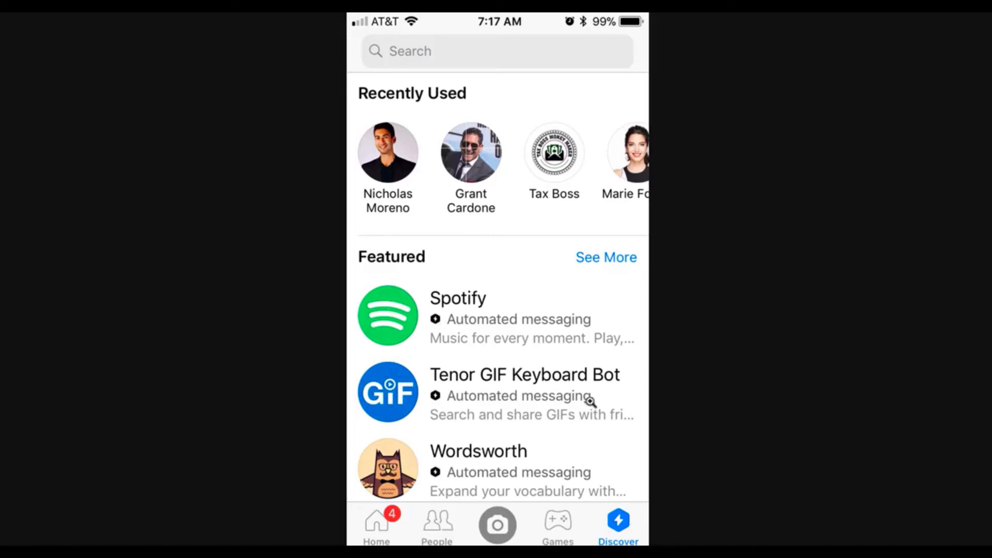
mouse_move(509, 295)
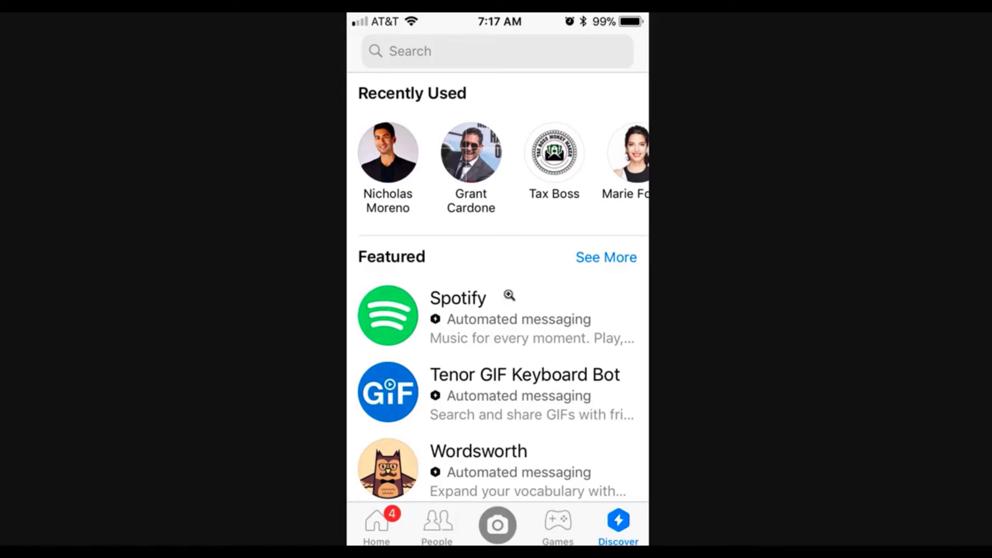
Step: Scroll Discover past the Travel bots (Qantas, Weatherzone, Skyscanner) to Categories
scroll(down, 3)
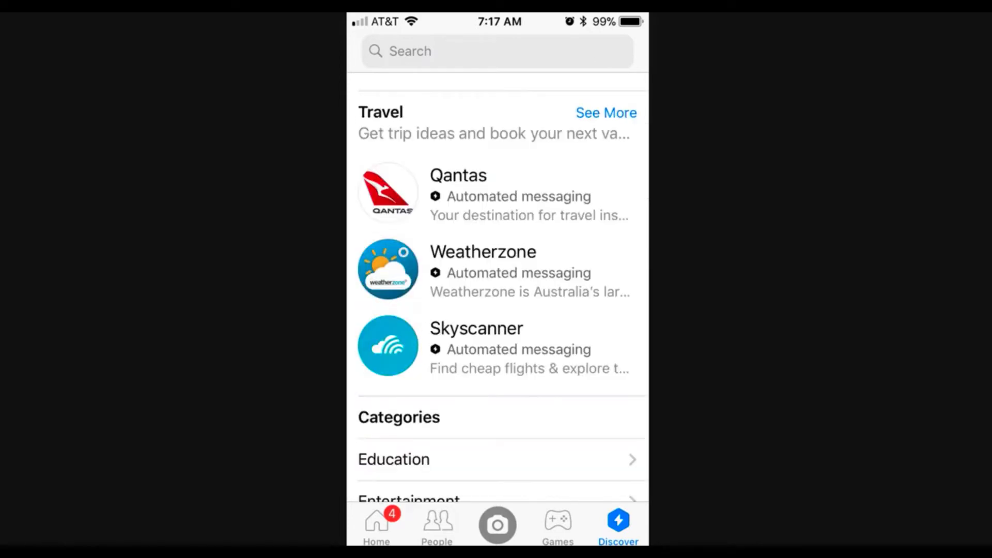
mouse_move(409, 125)
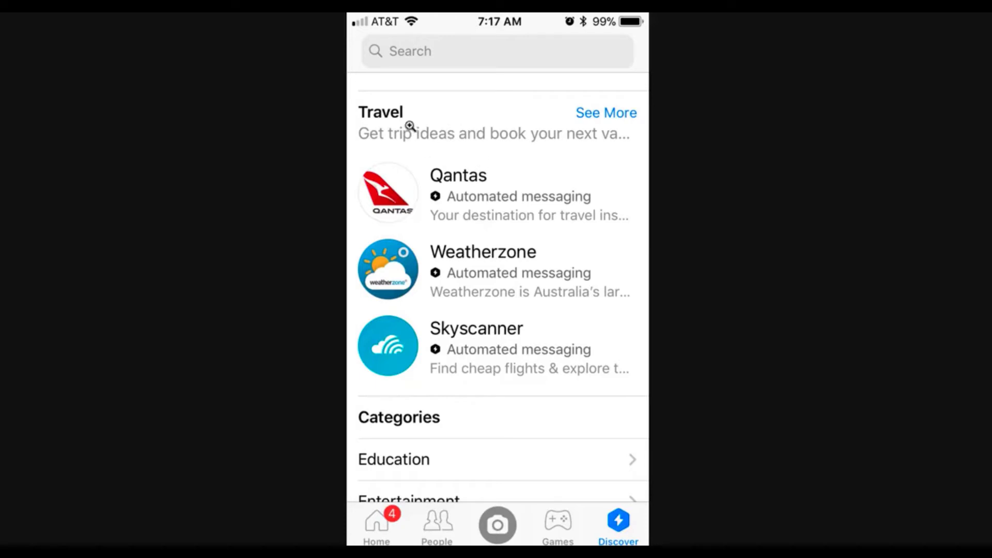
mouse_move(418, 338)
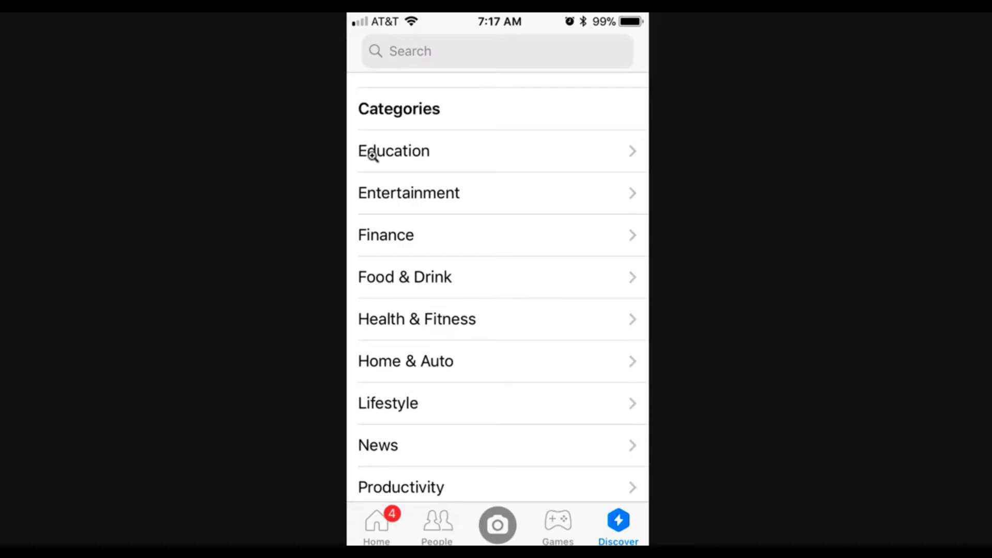
mouse_move(458, 248)
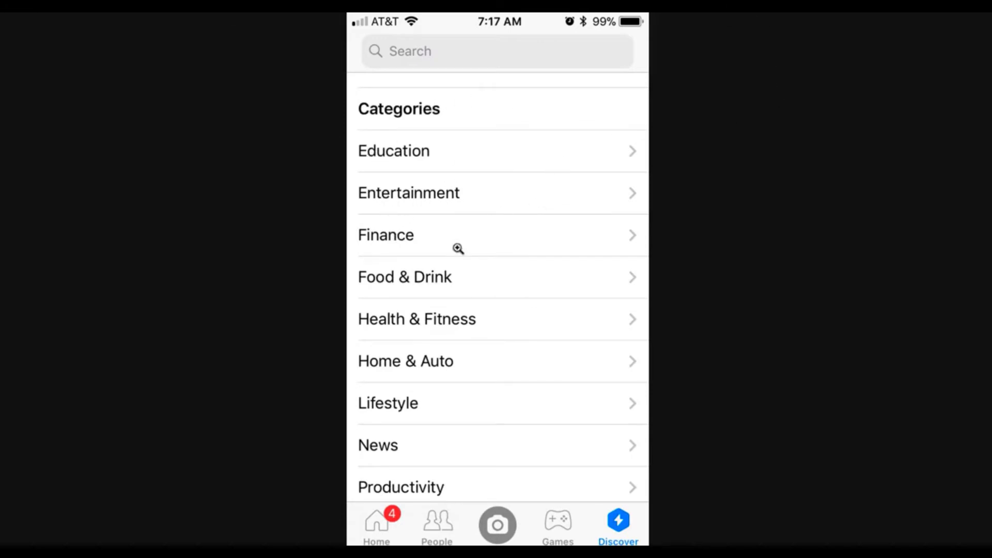
mouse_move(496, 420)
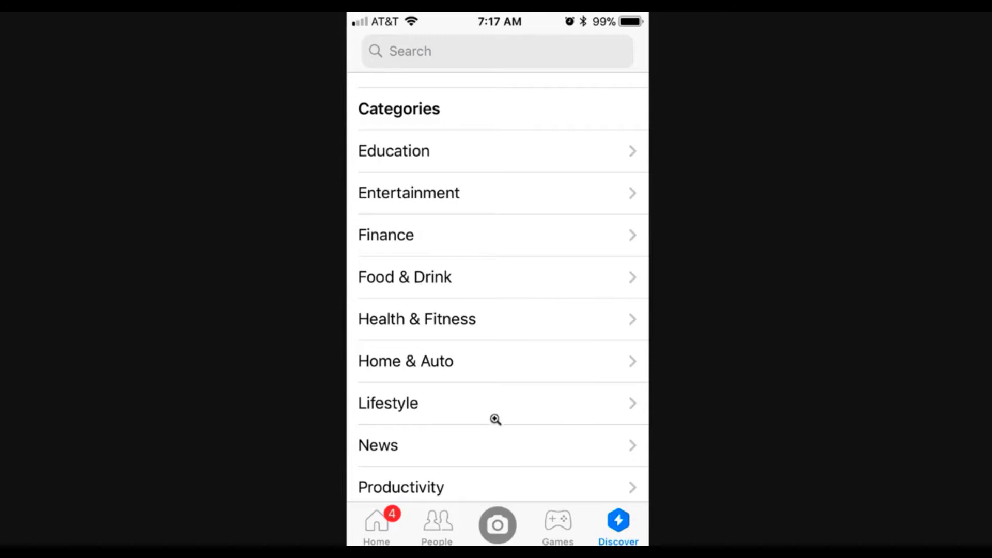
mouse_move(611, 427)
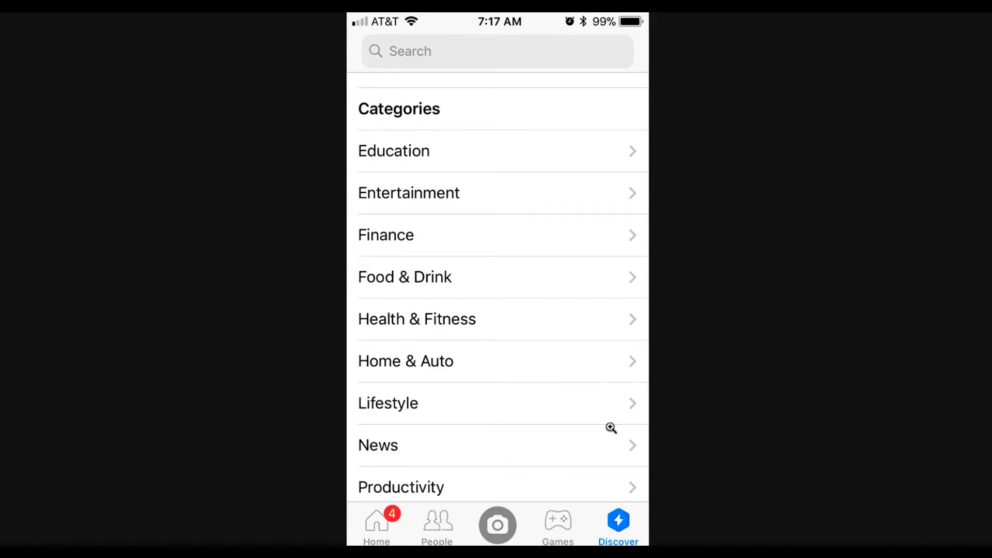
mouse_move(583, 369)
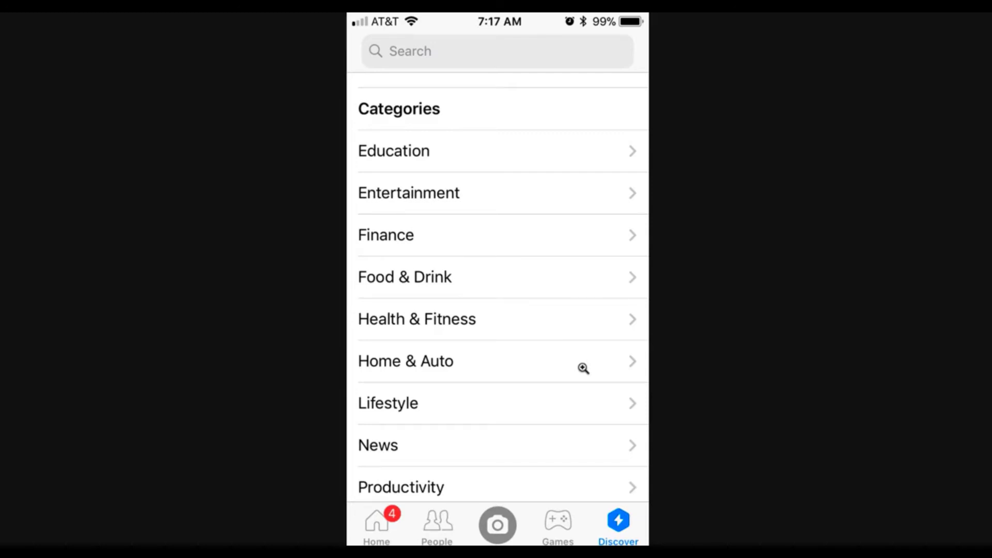
mouse_move(772, 156)
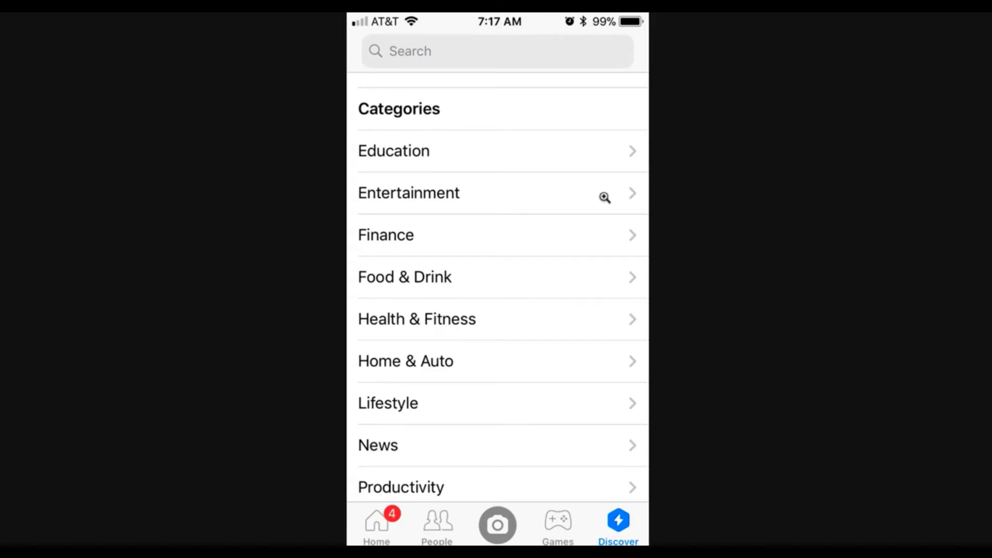
Step: Open the Health & Fitness category listing Shine Text, WebMD, MeditateBot and Bearhug
click(416, 319)
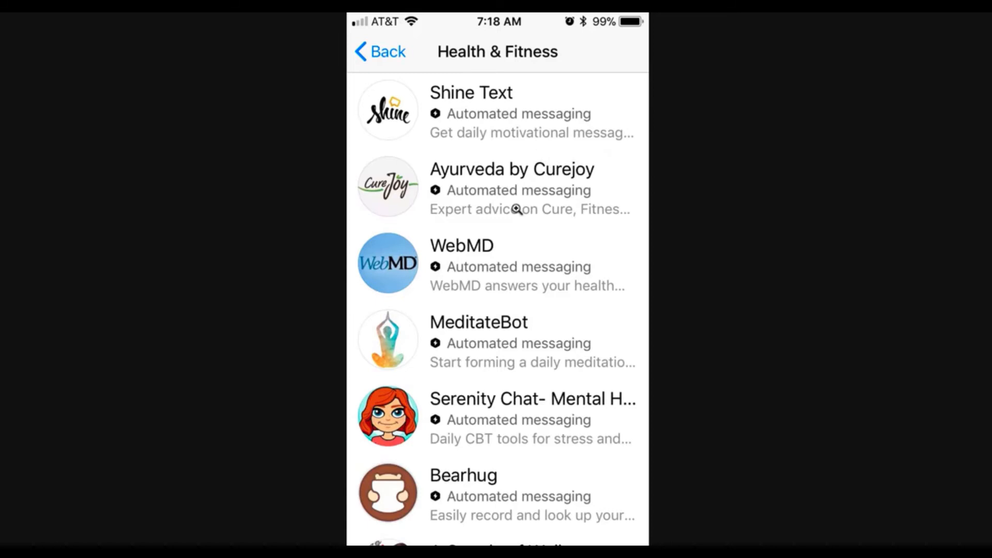
mouse_move(456, 285)
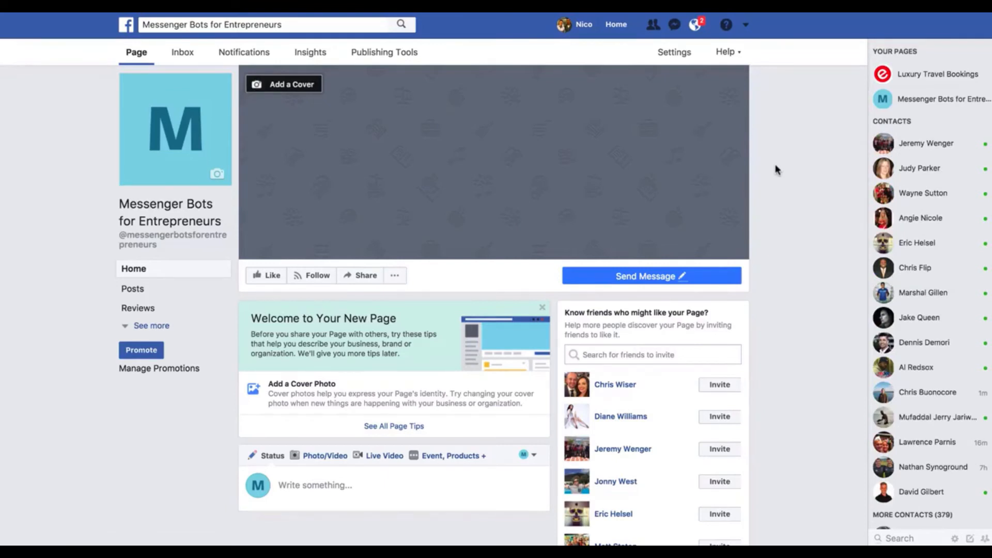
mouse_move(781, 176)
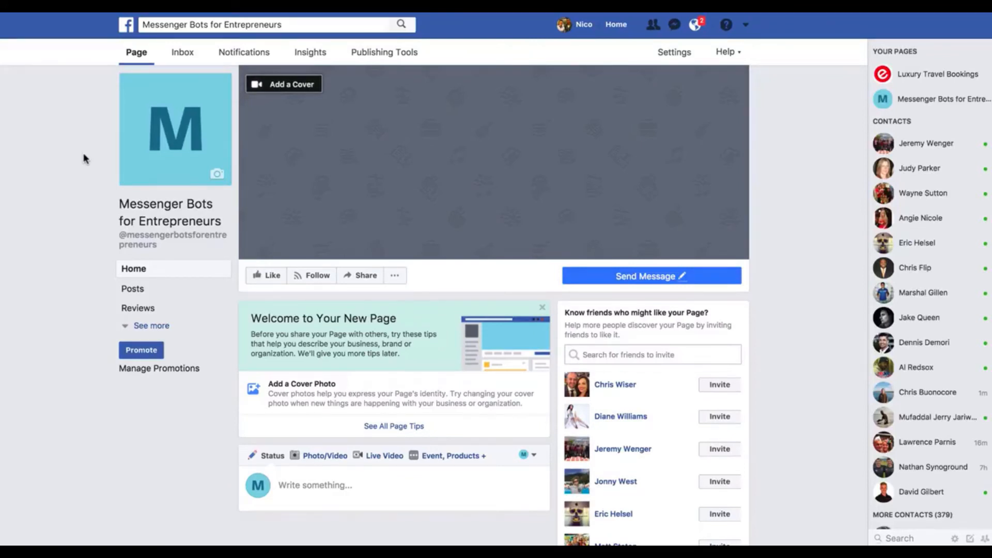
mouse_move(88, 172)
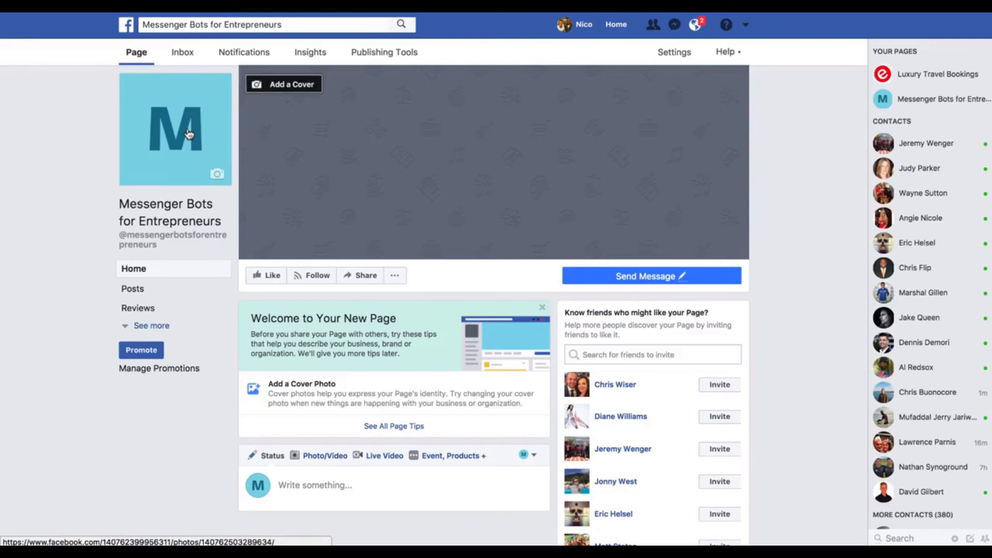
mouse_move(224, 135)
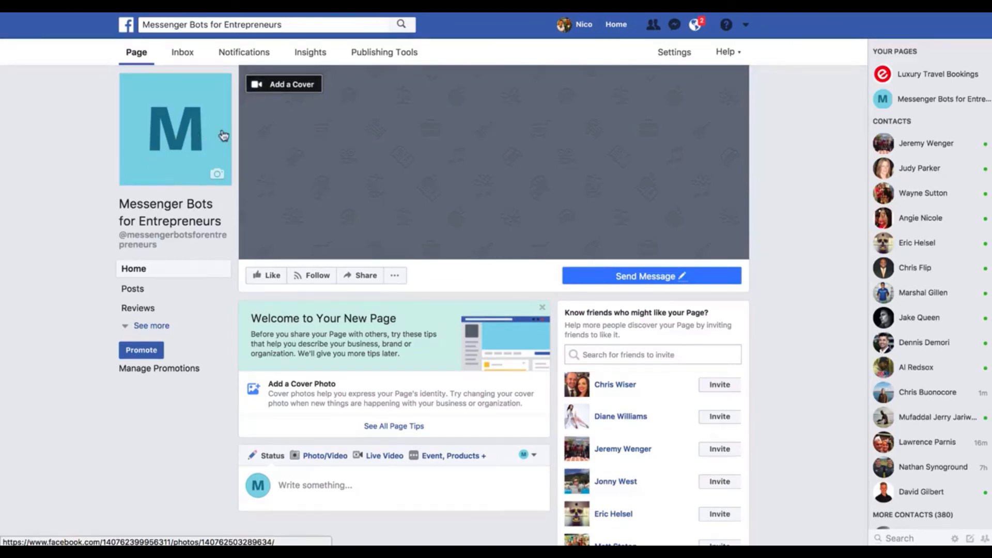
mouse_move(377, 143)
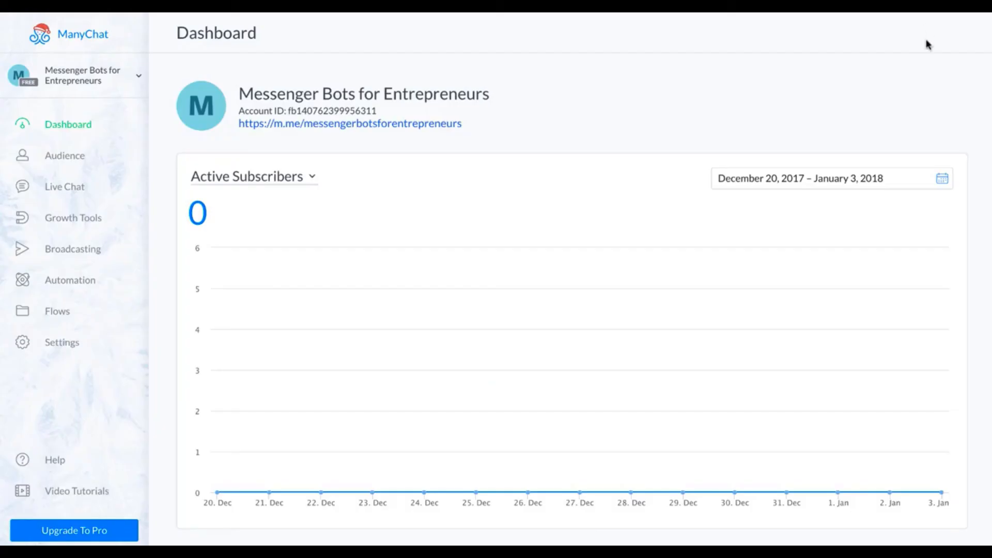
mouse_move(275, 233)
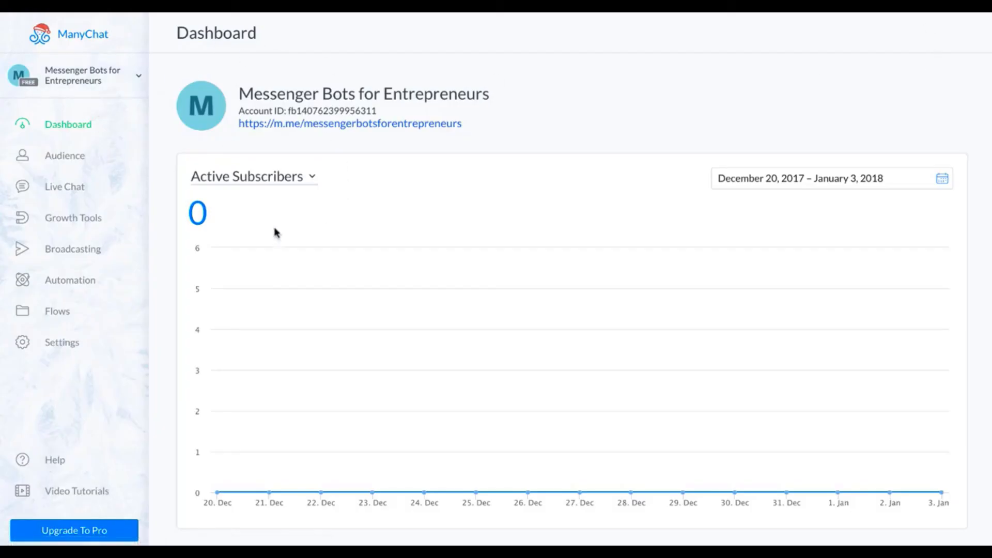
mouse_move(69, 280)
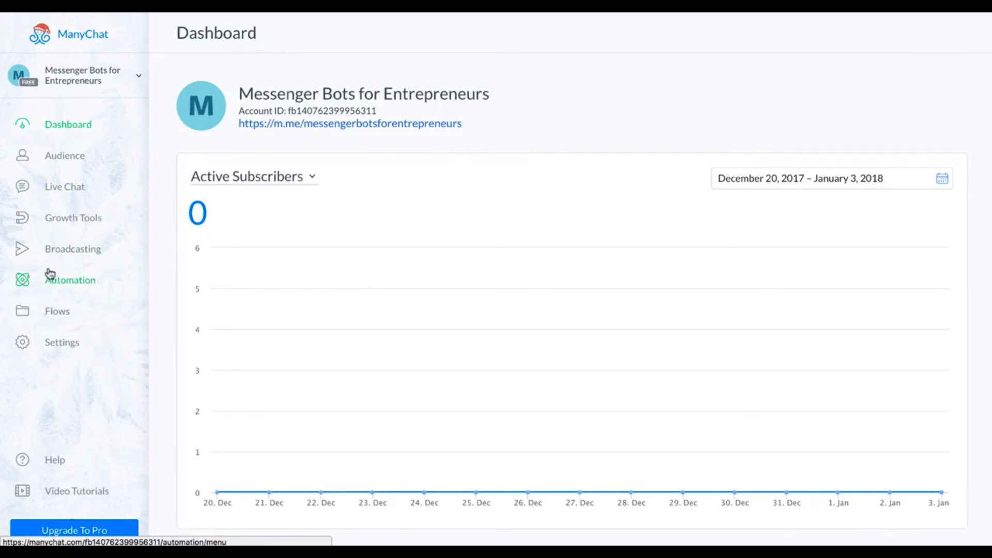